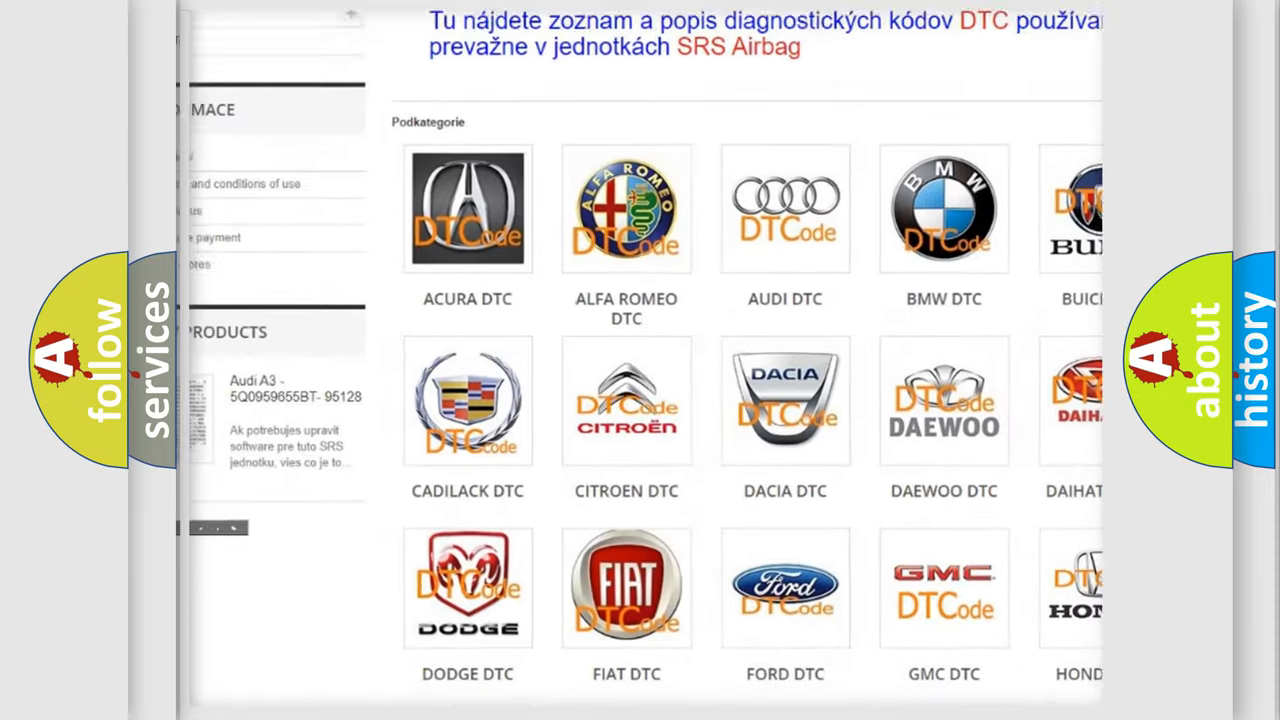
{"action": "scroll", "scroll_direction": "down", "scroll_amount": 3}
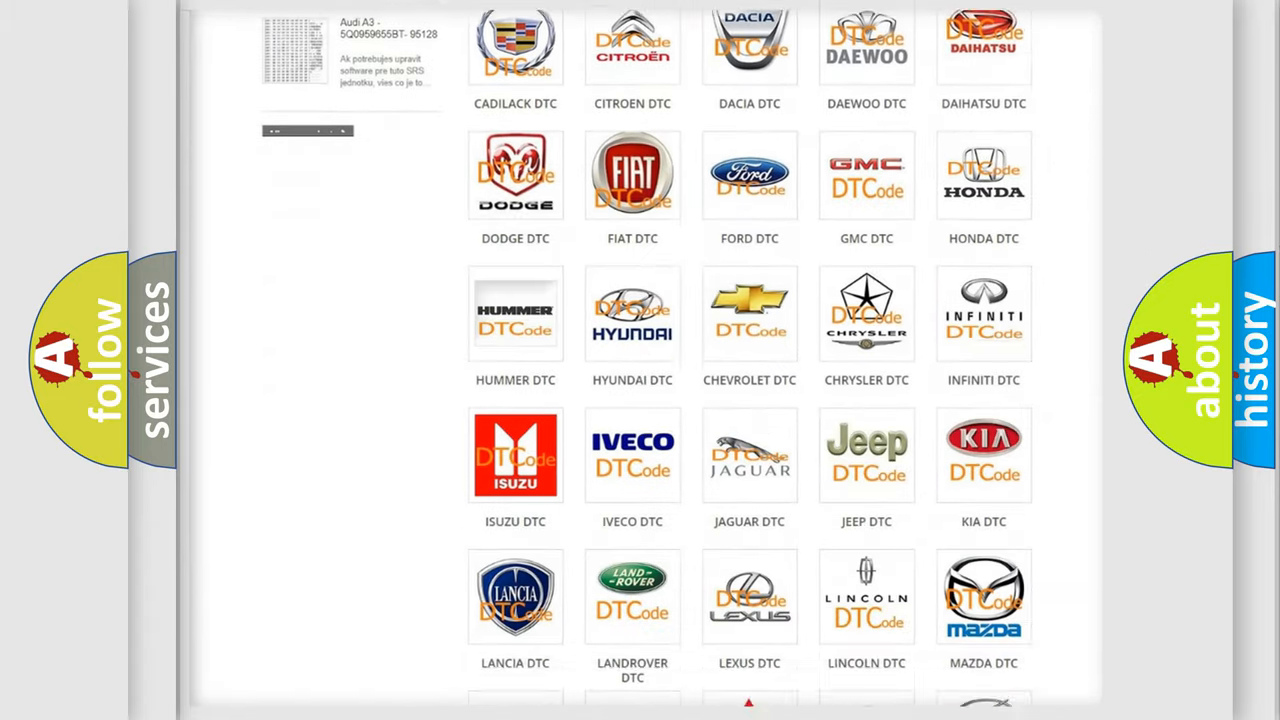
{"action": "scroll", "scroll_direction": "down", "scroll_amount": 3}
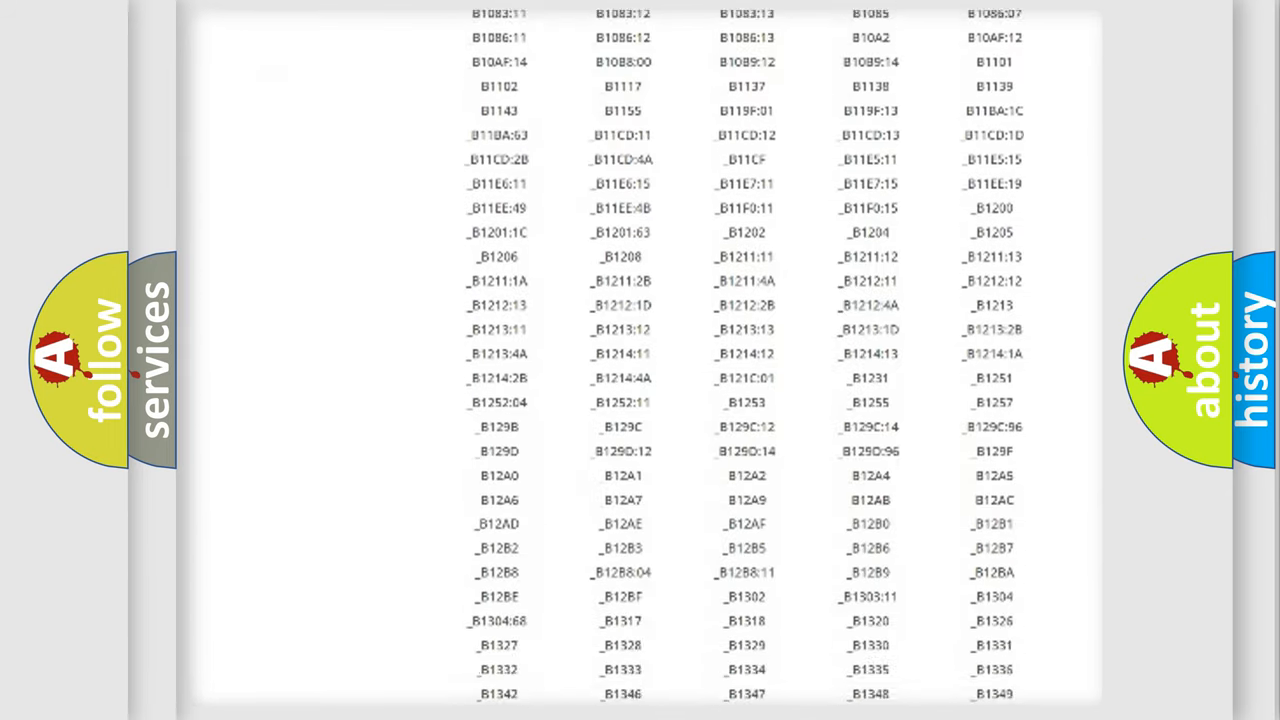
{"action": "scroll", "scroll_direction": "down", "scroll_amount": 3}
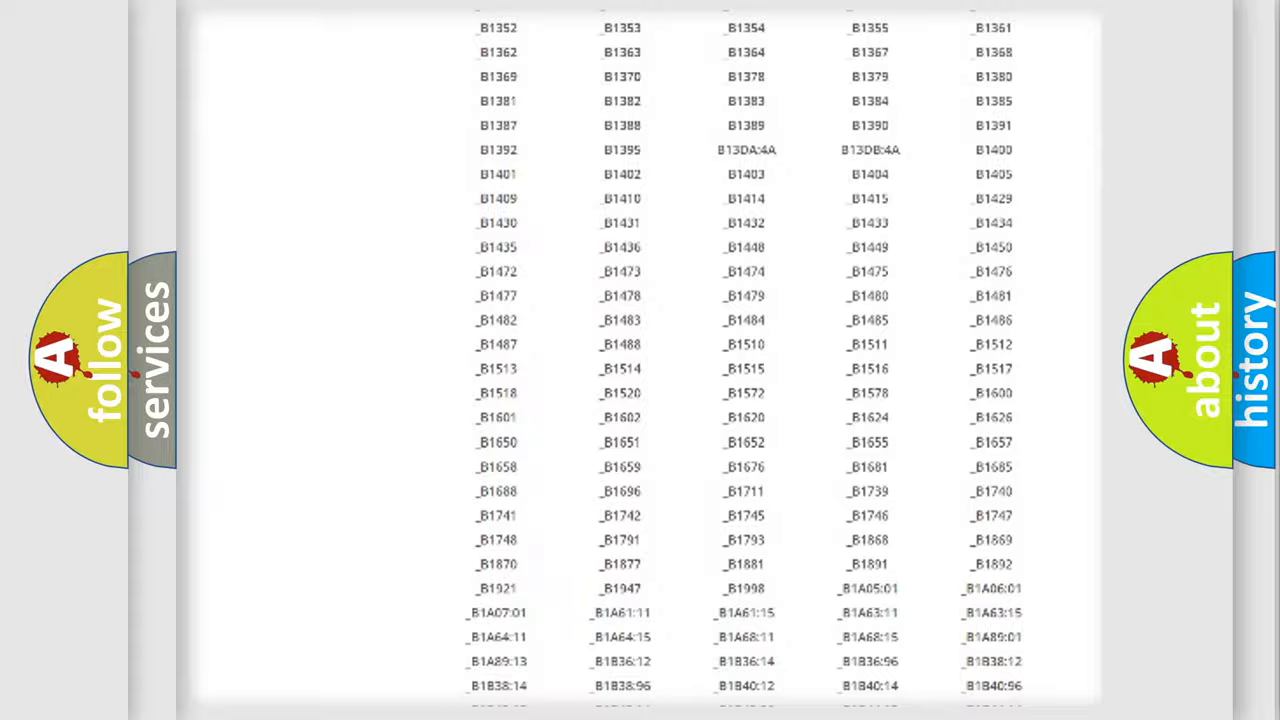